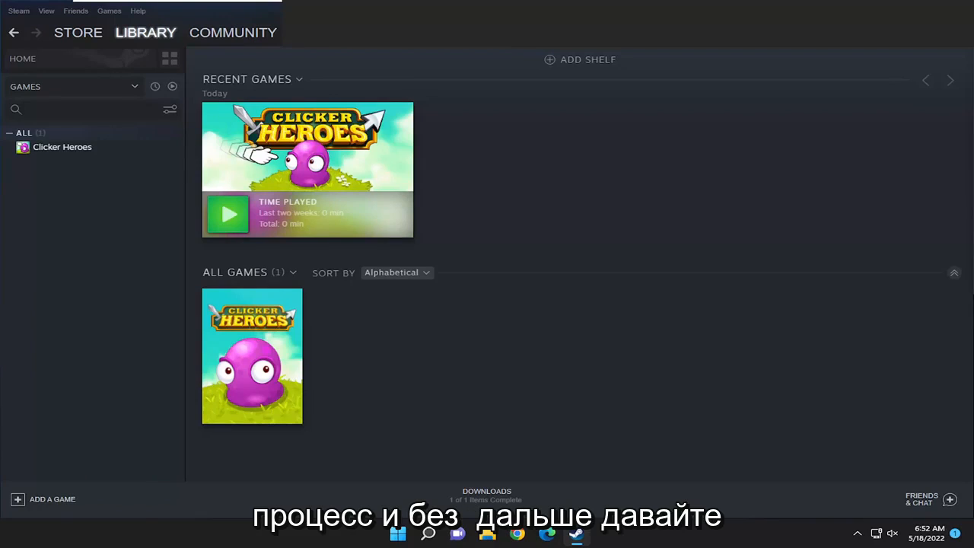
pyautogui.moveTo(23, 311)
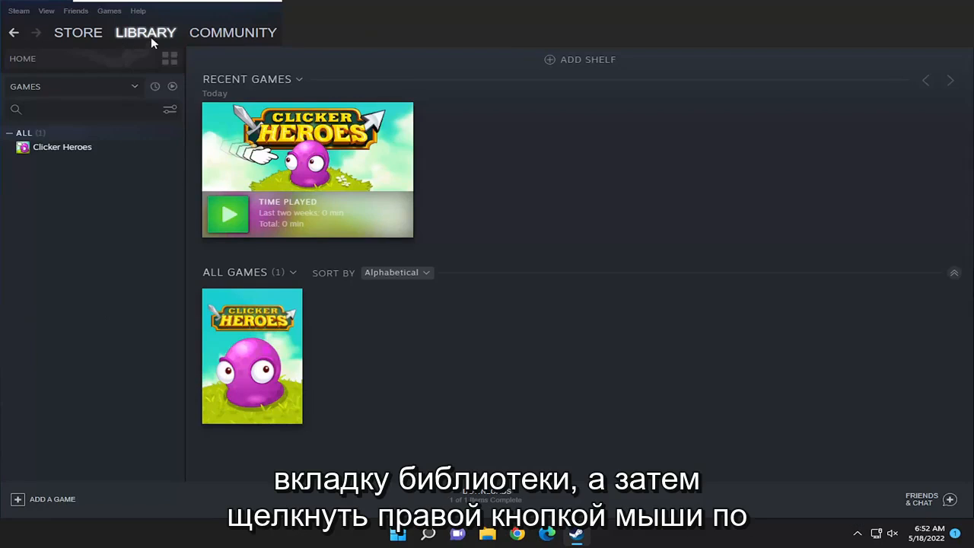
pyautogui.moveTo(62, 146)
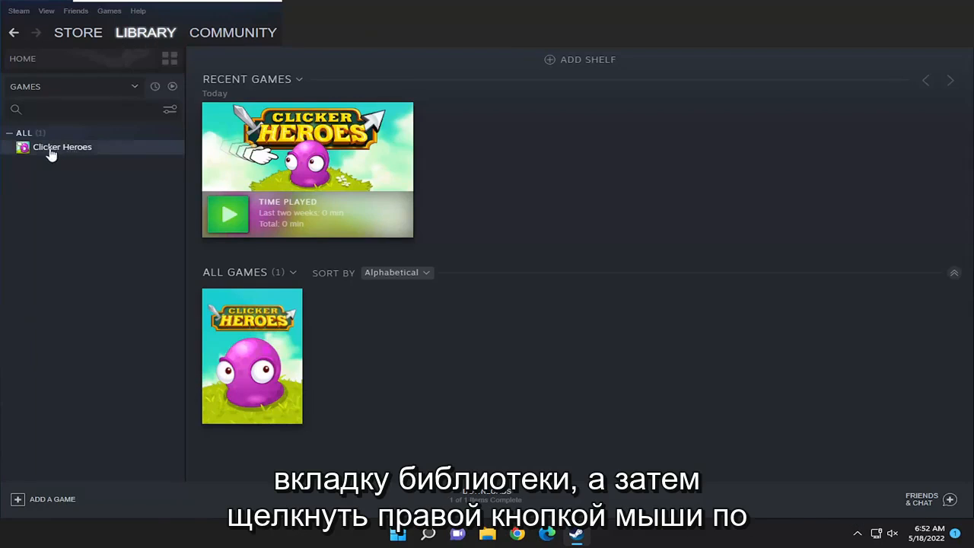
# Reach the Local Files section of Clicker Heroes' Properties from the library list
pyautogui.rightClick(61, 146)
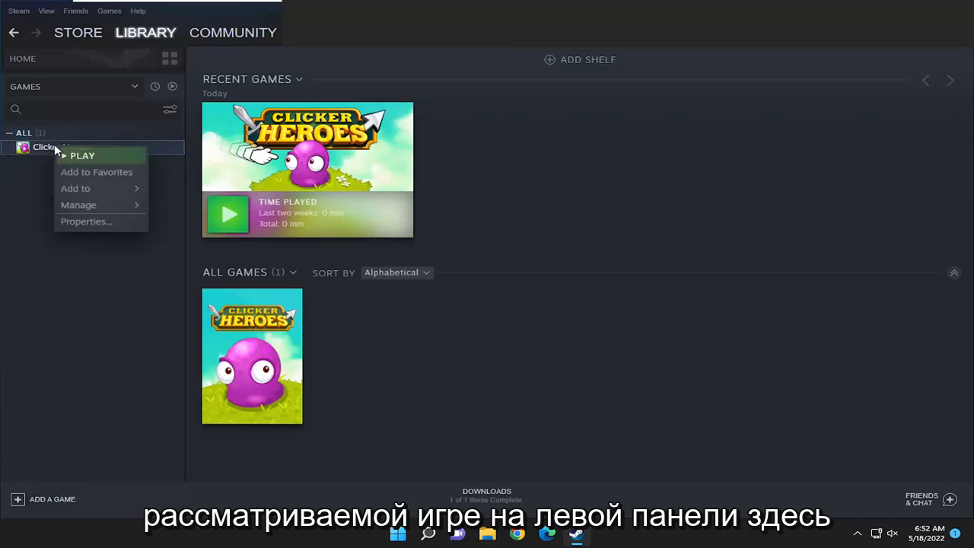
pyautogui.click(85, 220)
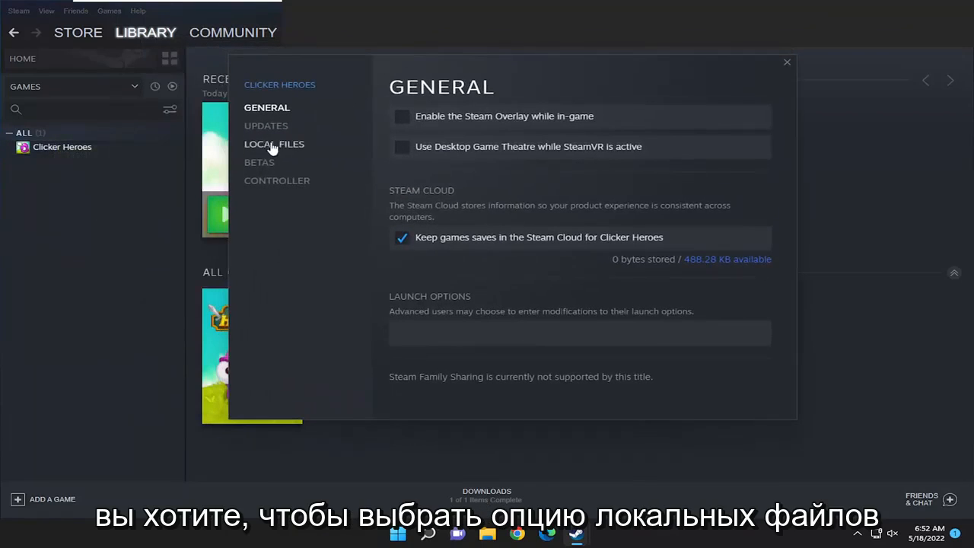
pyautogui.click(274, 143)
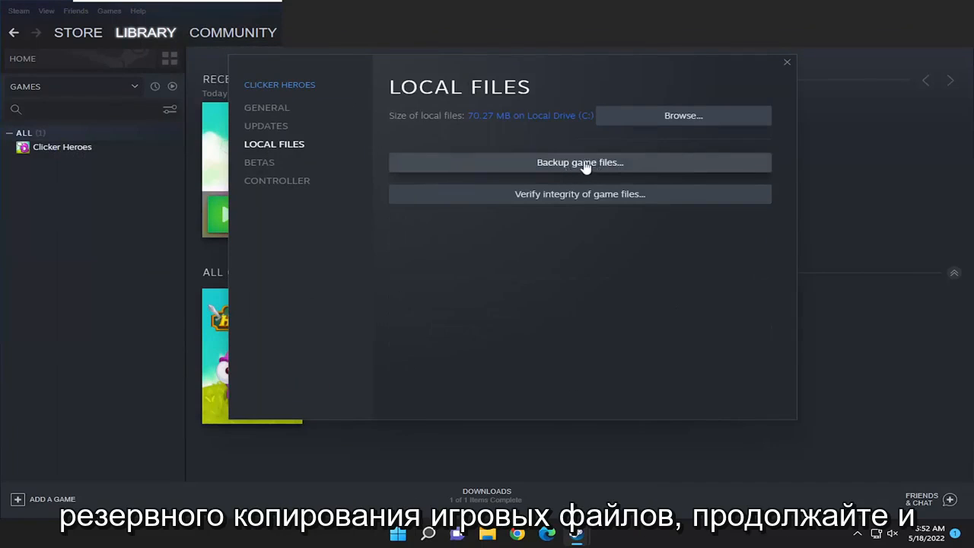
# Begin a backup of the Clicker Heroes game files and advance to the destination step
pyautogui.click(580, 161)
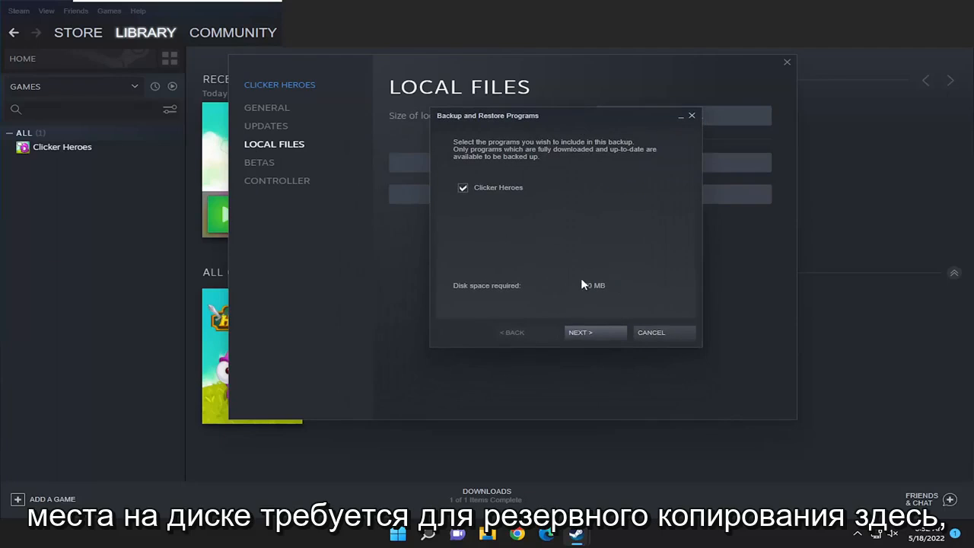
pyautogui.moveTo(581, 280)
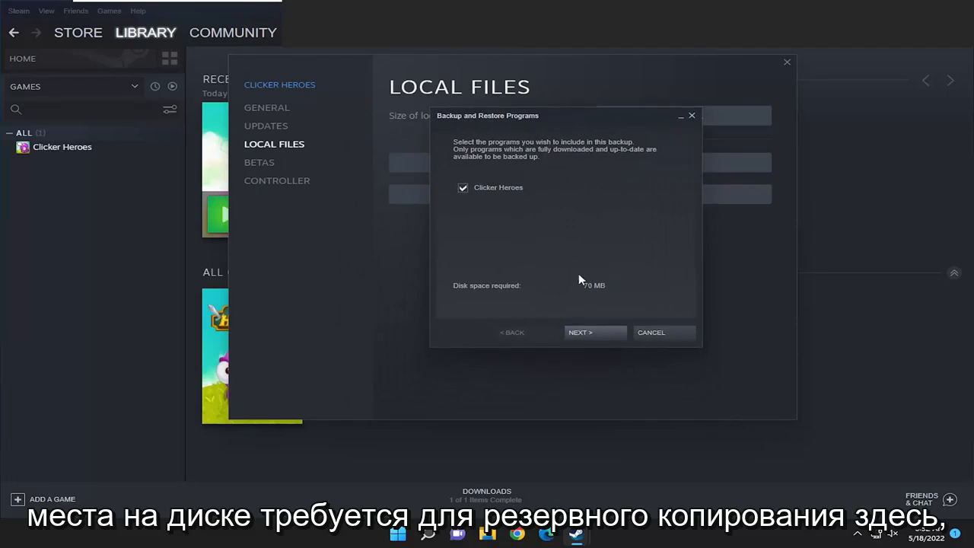
pyautogui.moveTo(466, 259)
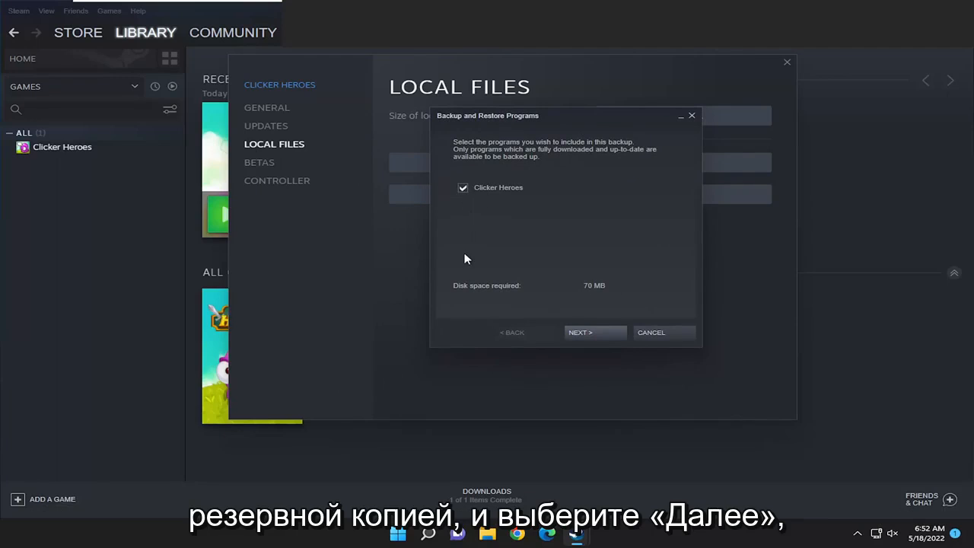
pyautogui.click(579, 332)
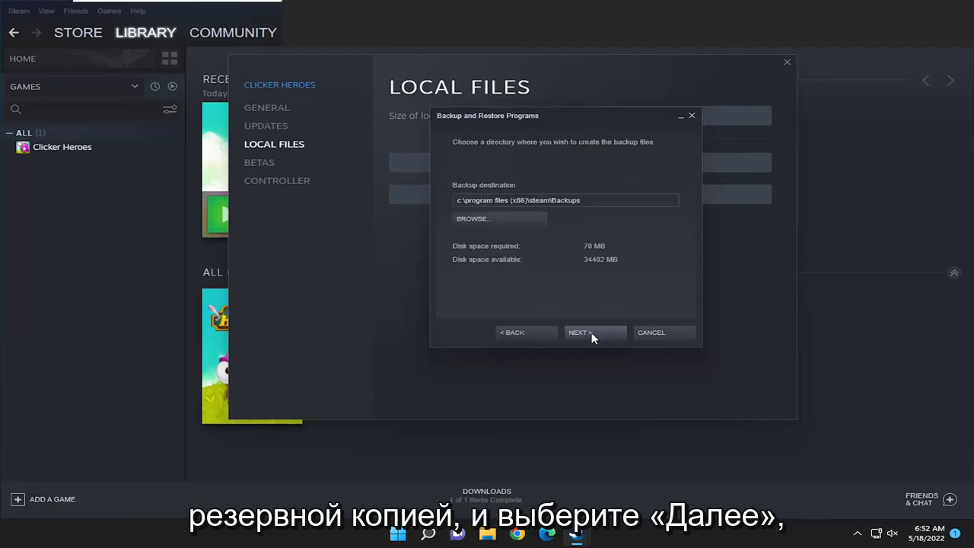
pyautogui.moveTo(551, 195)
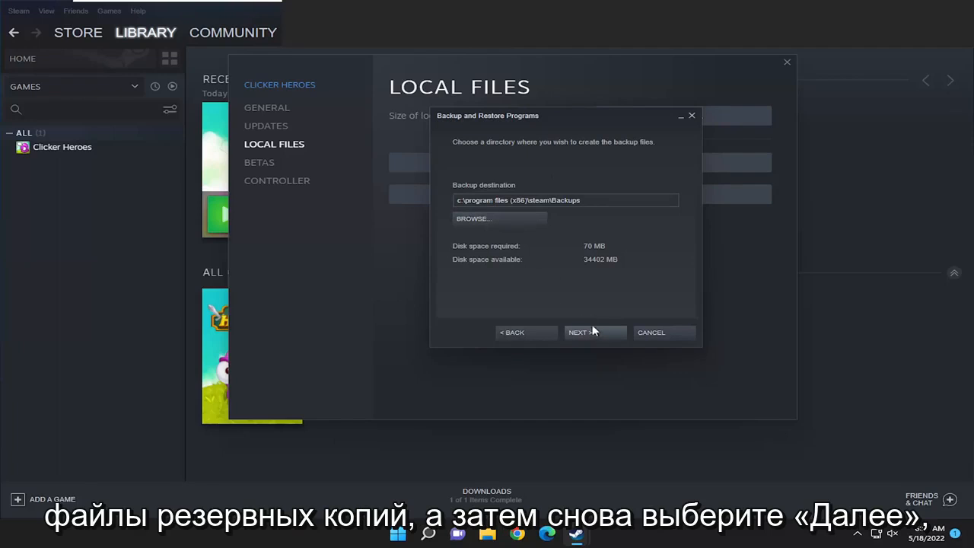
pyautogui.moveTo(471, 219)
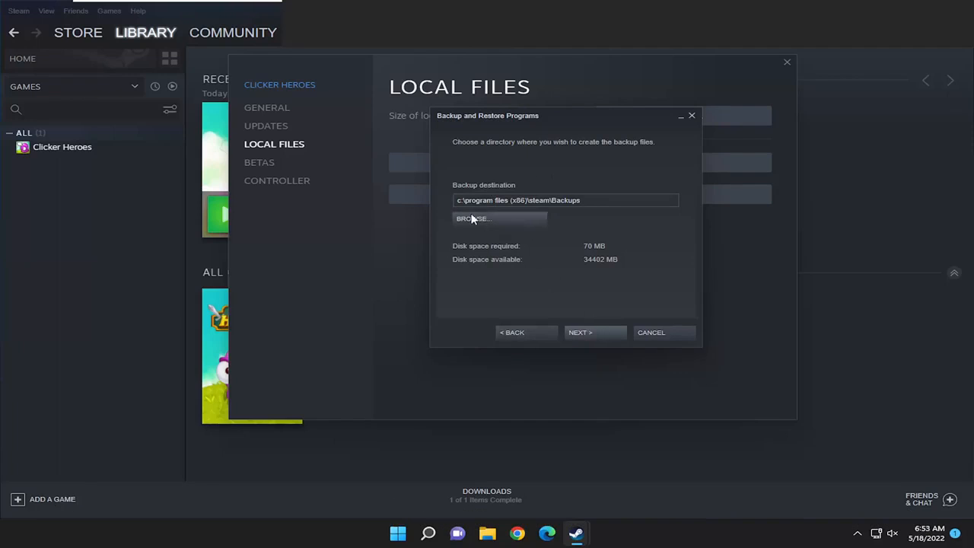
# Browse through Users and the profile folder to make Desktop the backup destination
pyautogui.click(472, 219)
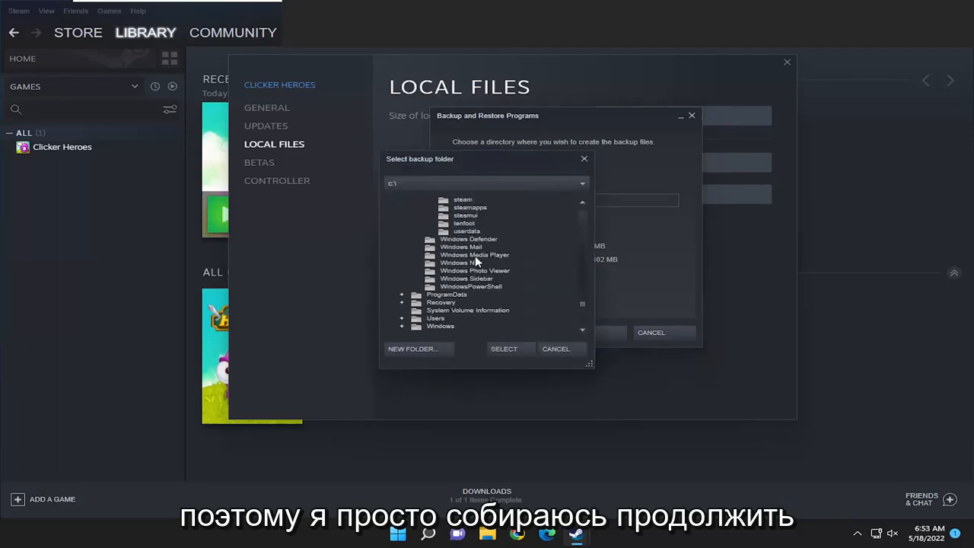
pyautogui.click(402, 318)
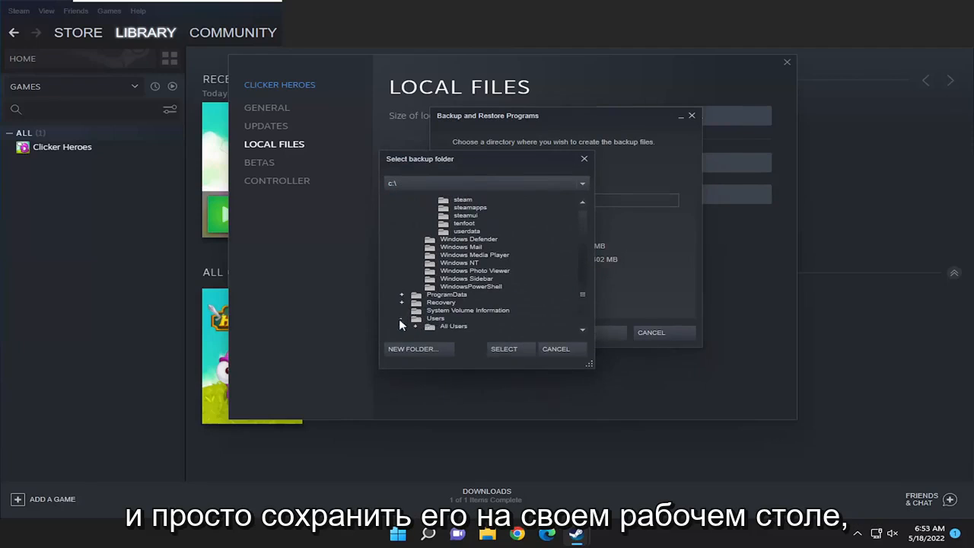
pyautogui.click(401, 319)
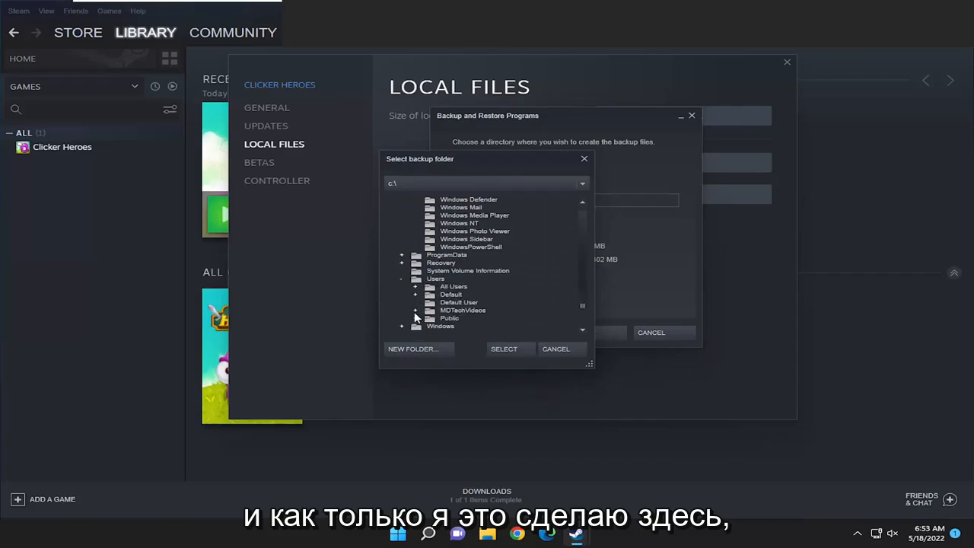
pyautogui.click(416, 311)
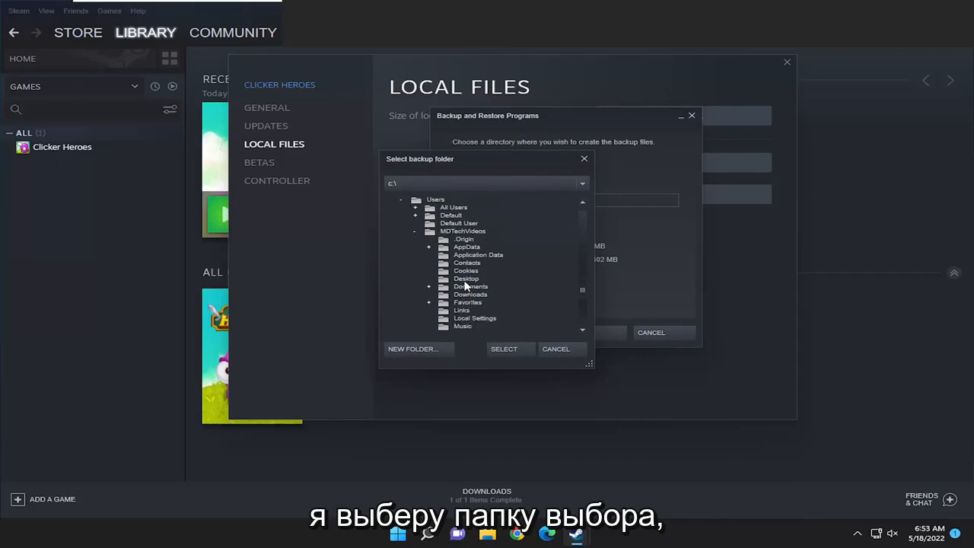
pyautogui.click(504, 348)
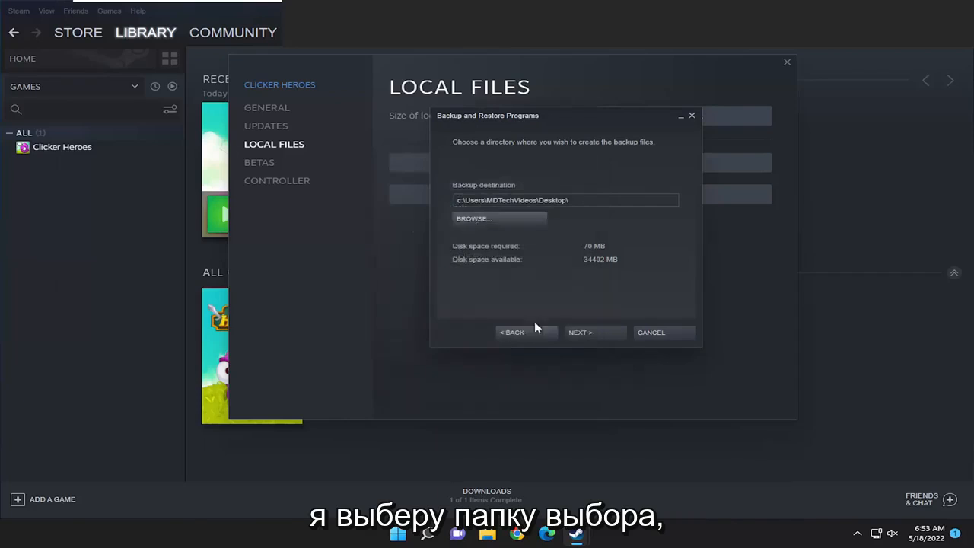
# Accept the backup name 'Clicker Heroes' and CD file size, then run the backup
pyautogui.click(580, 331)
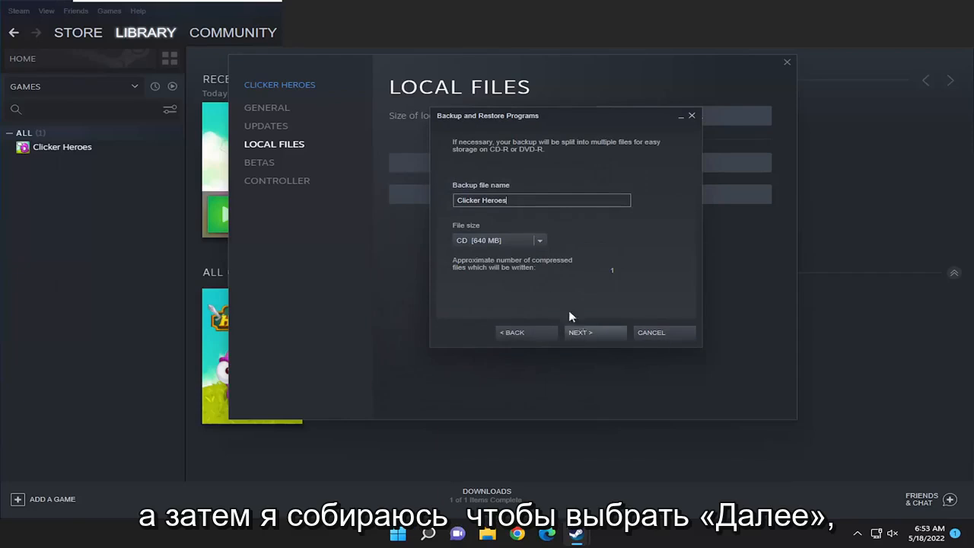
pyautogui.click(594, 332)
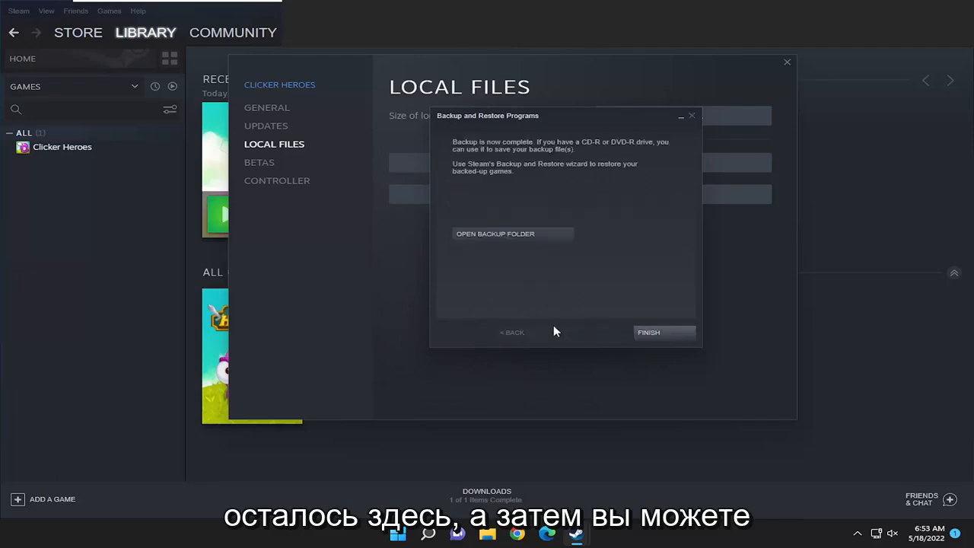
pyautogui.moveTo(518, 238)
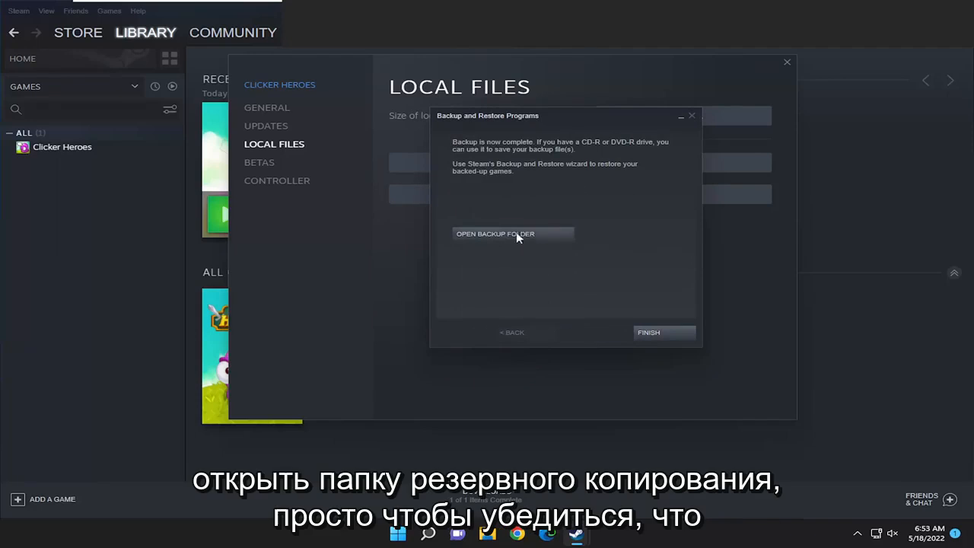
# Check the Clicker Heroes backup folder on the Desktop, then finish the wizard
pyautogui.click(495, 235)
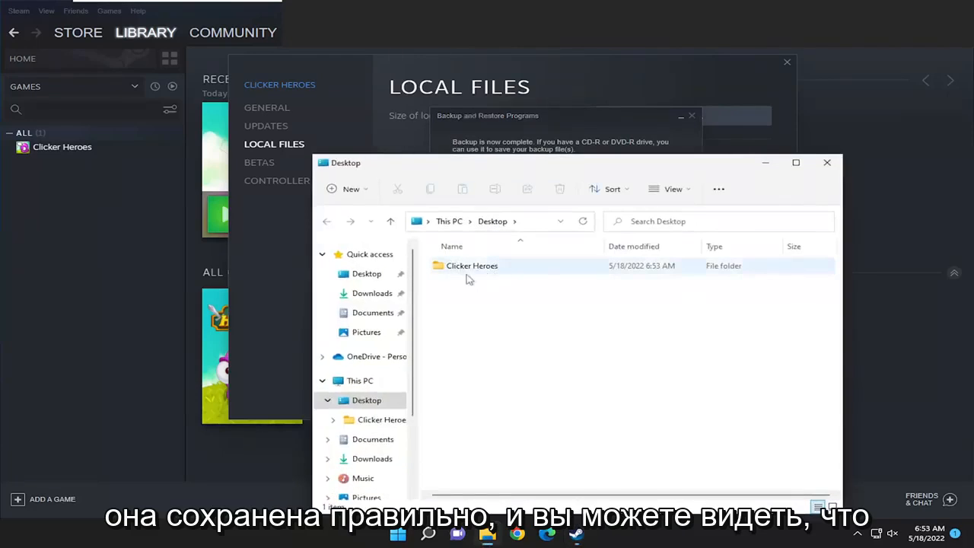
pyautogui.doubleClick(472, 265)
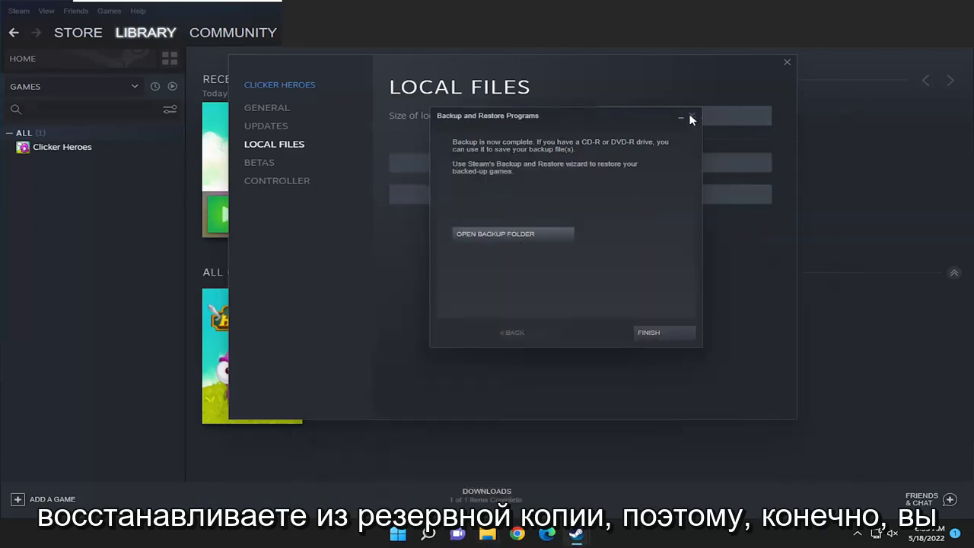
pyautogui.moveTo(645, 323)
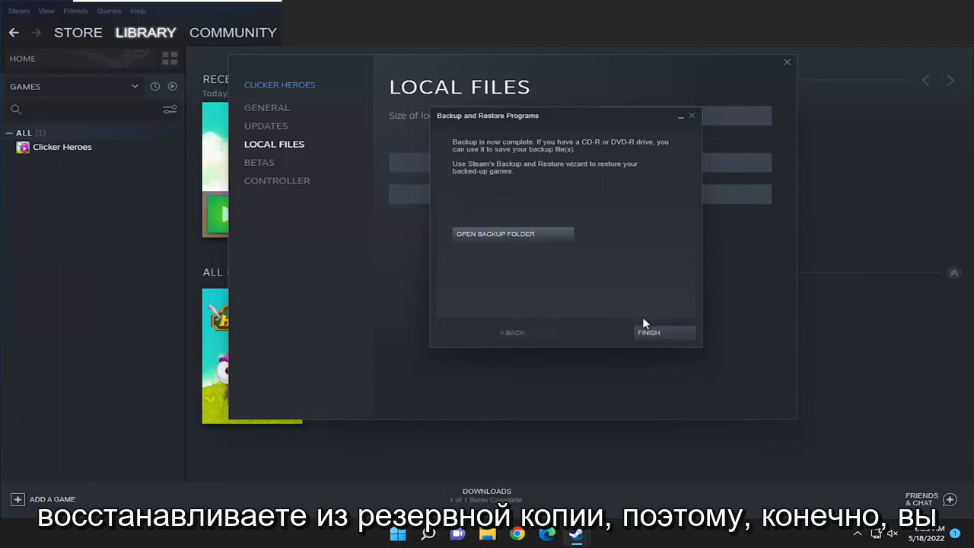
pyautogui.click(649, 331)
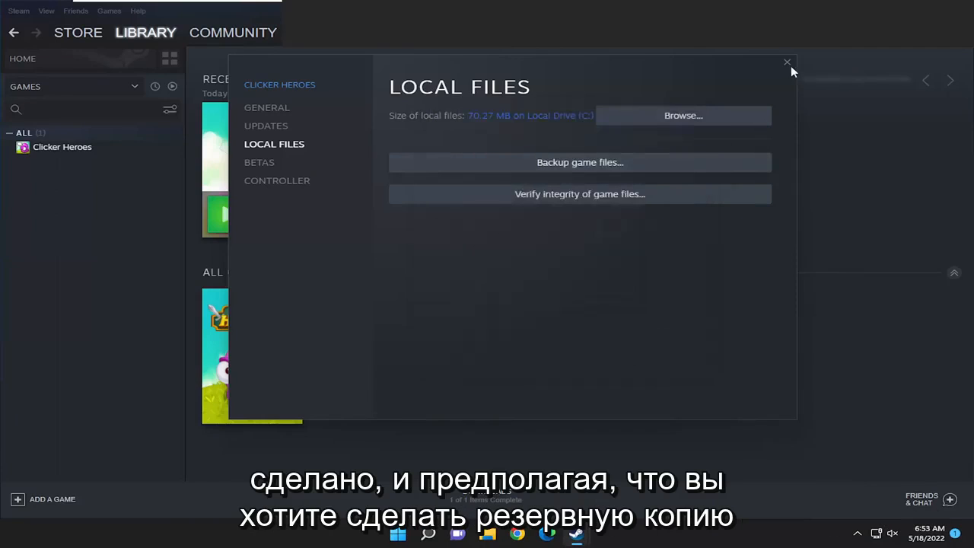
# Launch Backup and Restore Games from the Steam menu, set to restore a previous backup
pyautogui.click(787, 61)
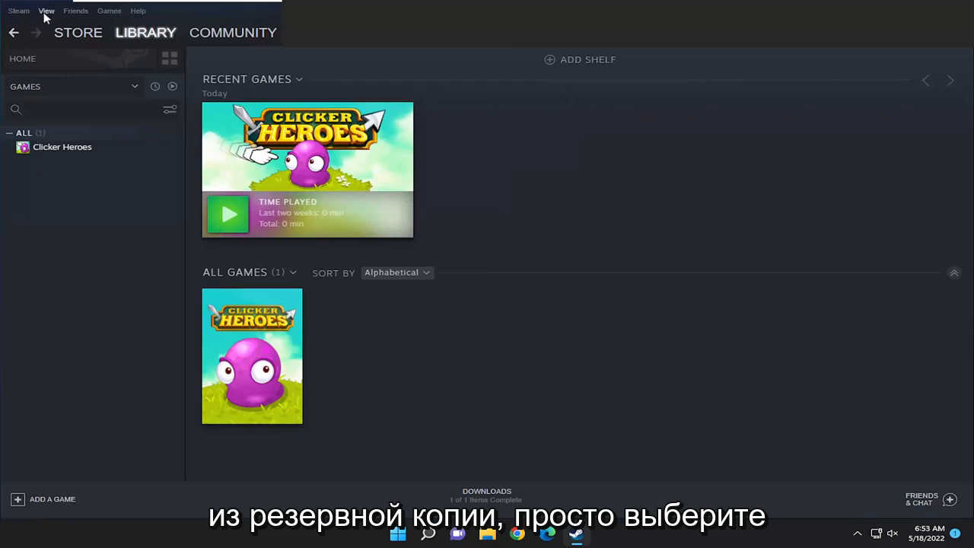
pyautogui.click(18, 11)
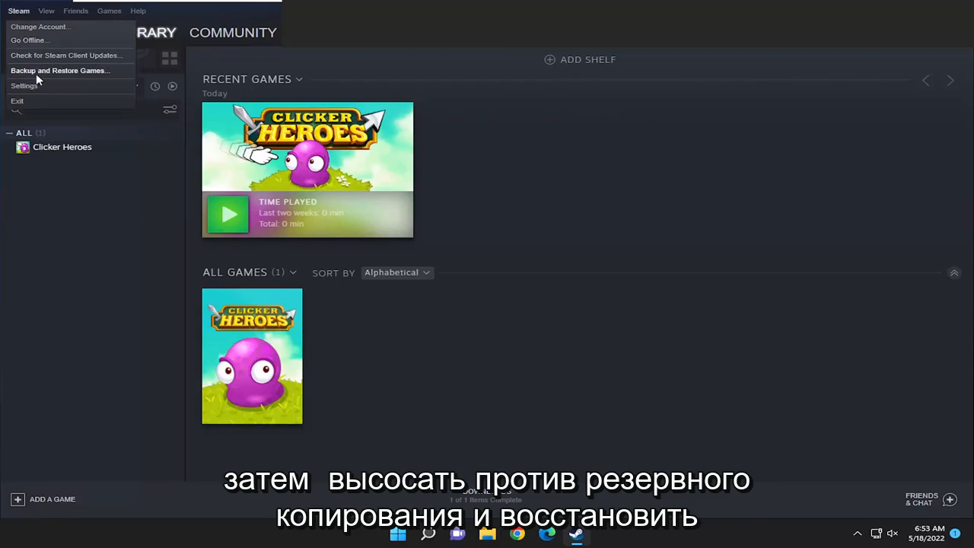
pyautogui.click(60, 70)
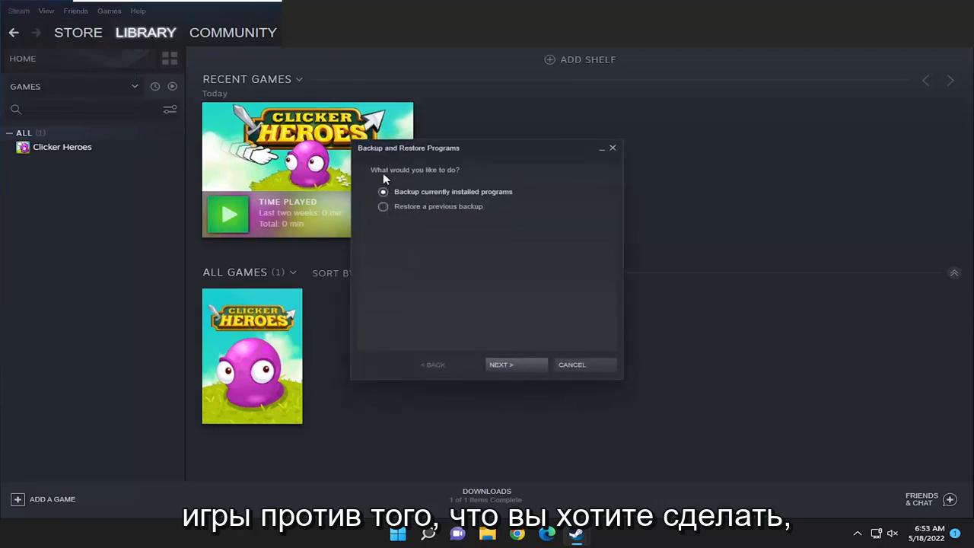
pyautogui.click(384, 207)
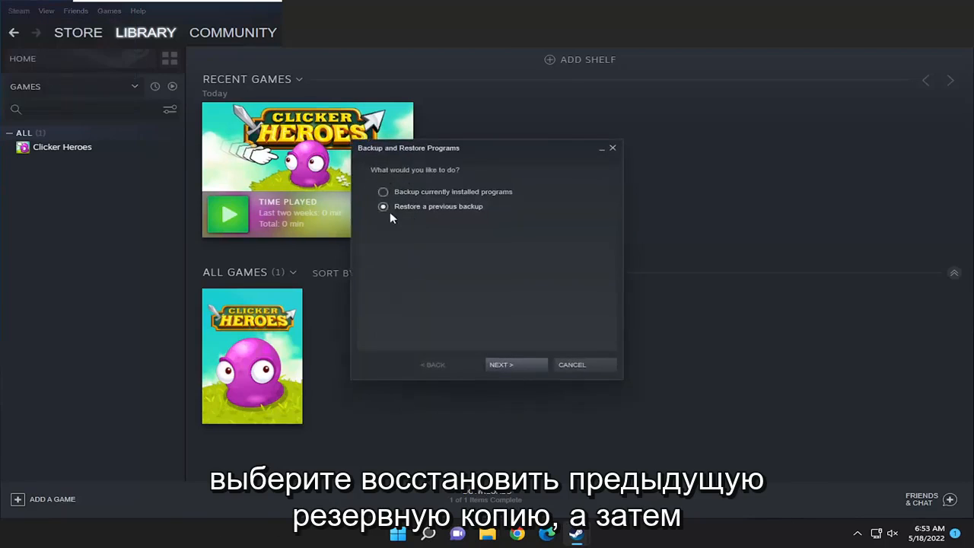
# Advance to the restore source step and bring up the 'Locate your Backup Files' browser
pyautogui.click(516, 365)
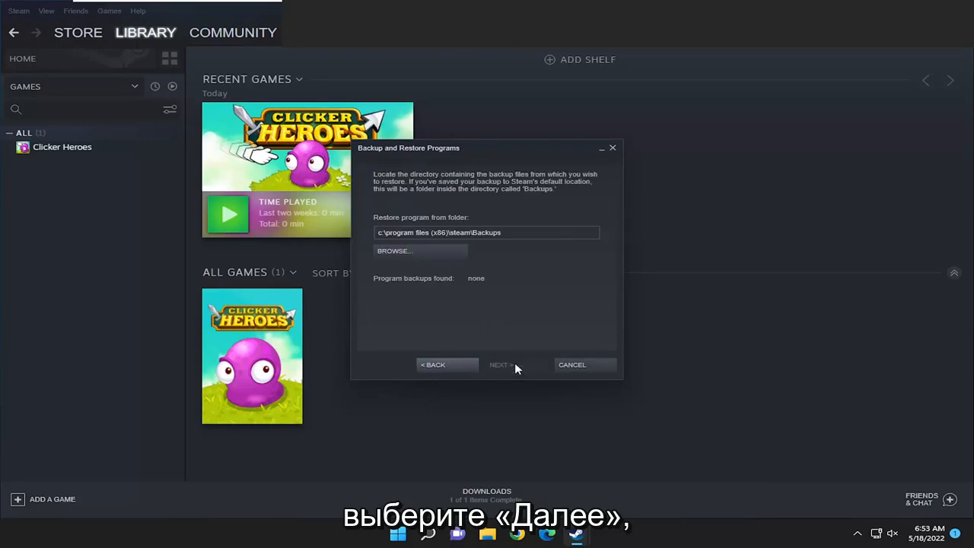
pyautogui.click(393, 249)
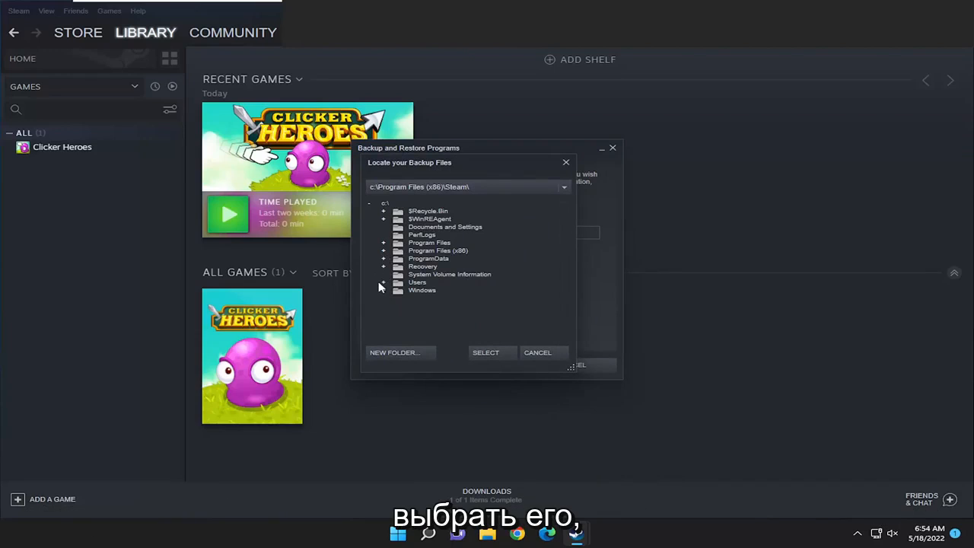
# Select the Desktop Clicker Heroes folder as the restore source so the backup is found
pyautogui.click(383, 281)
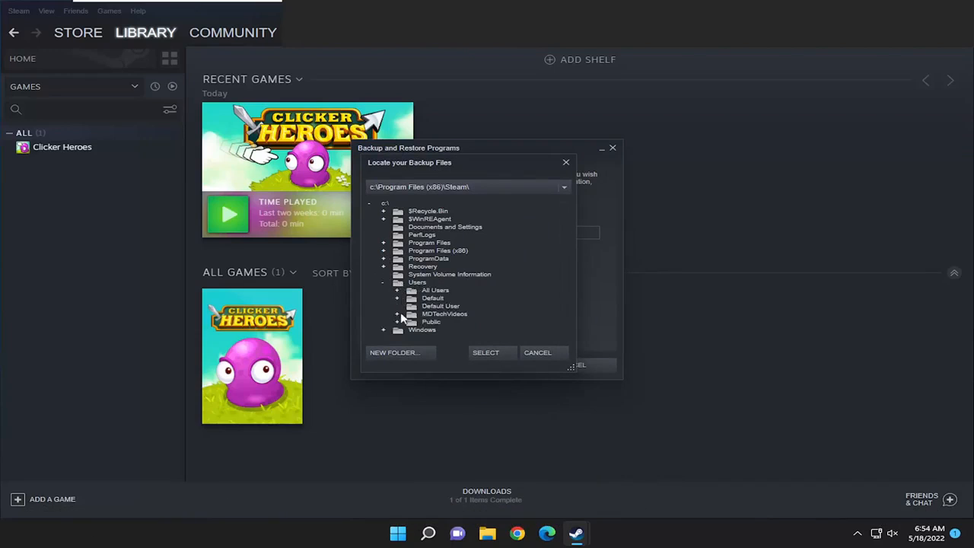
pyautogui.click(395, 313)
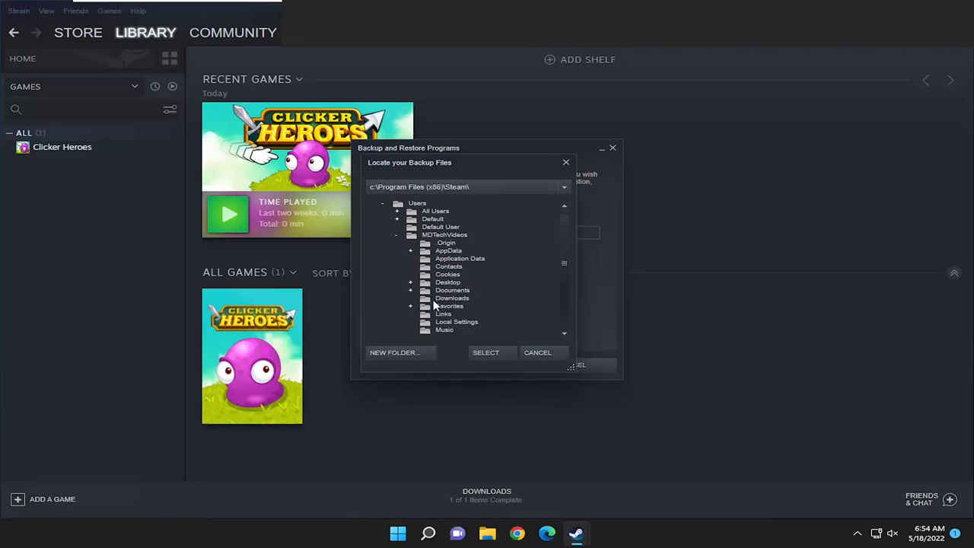
pyautogui.click(470, 290)
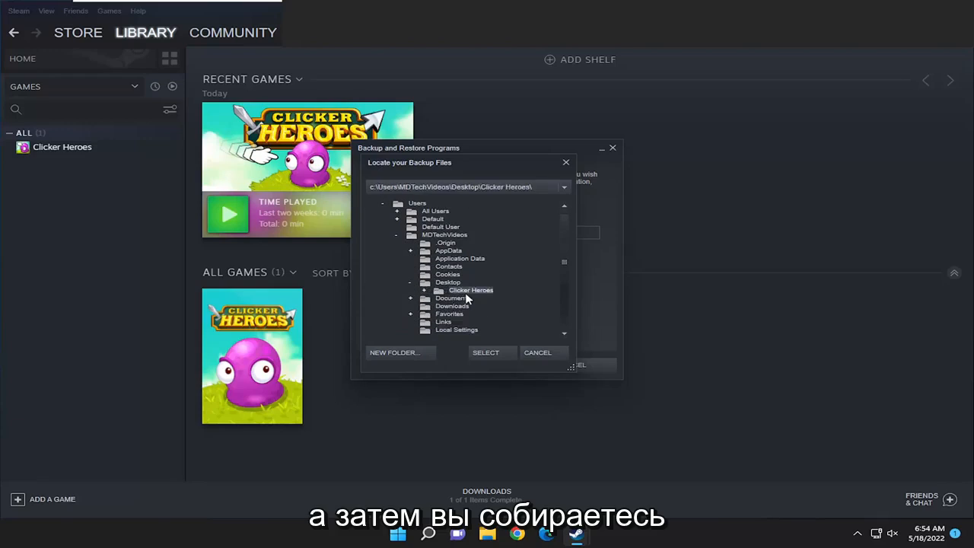
pyautogui.click(486, 352)
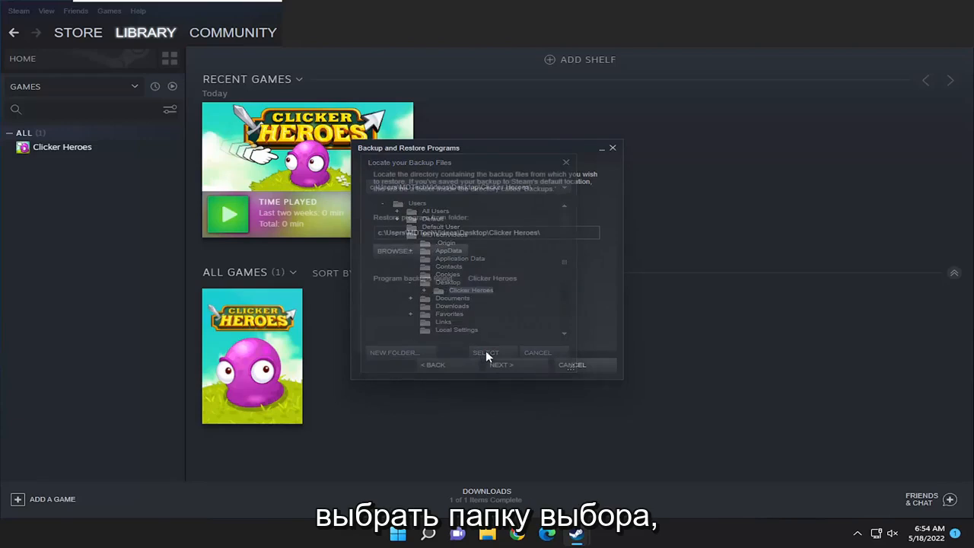
pyautogui.click(486, 353)
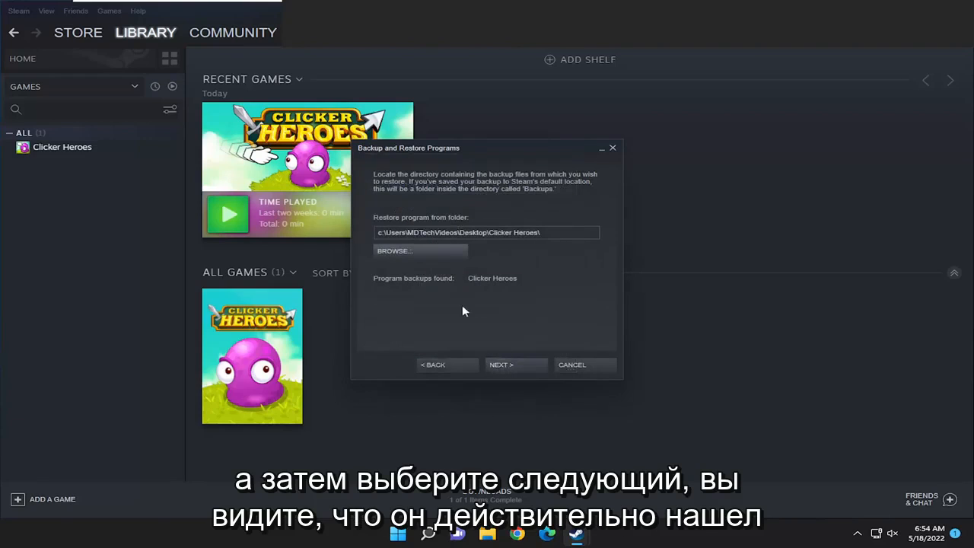
pyautogui.moveTo(410, 286)
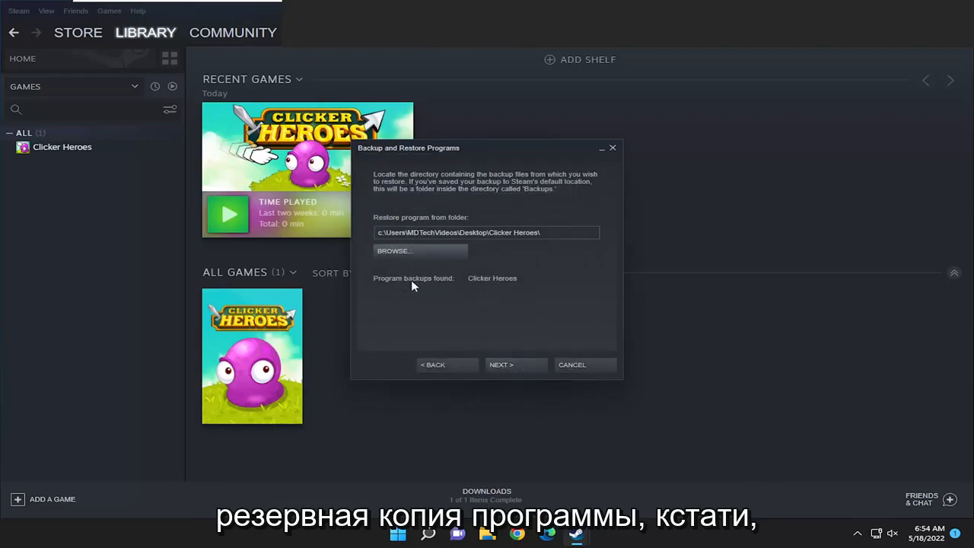
# Confirm the found Clicker Heroes backup and start installing the game from it
pyautogui.click(501, 366)
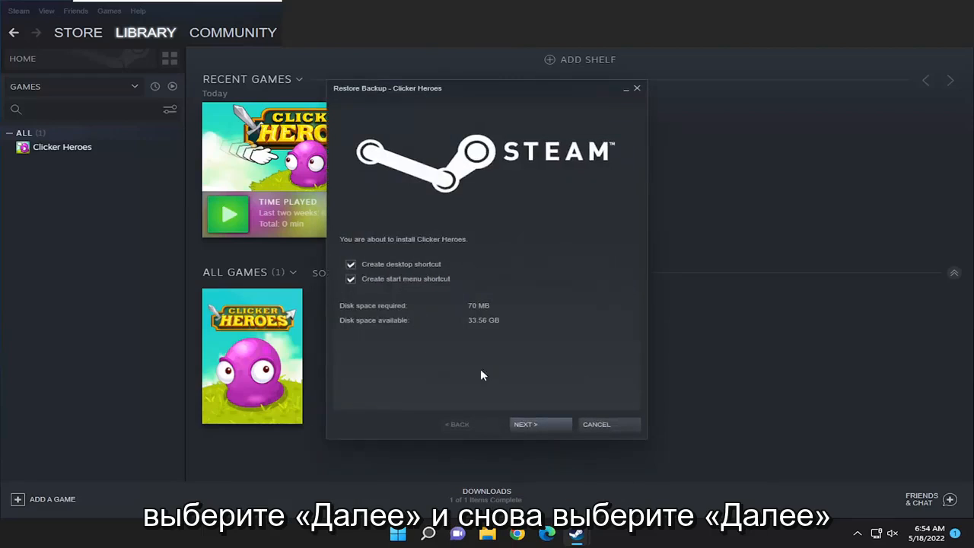
pyautogui.click(525, 423)
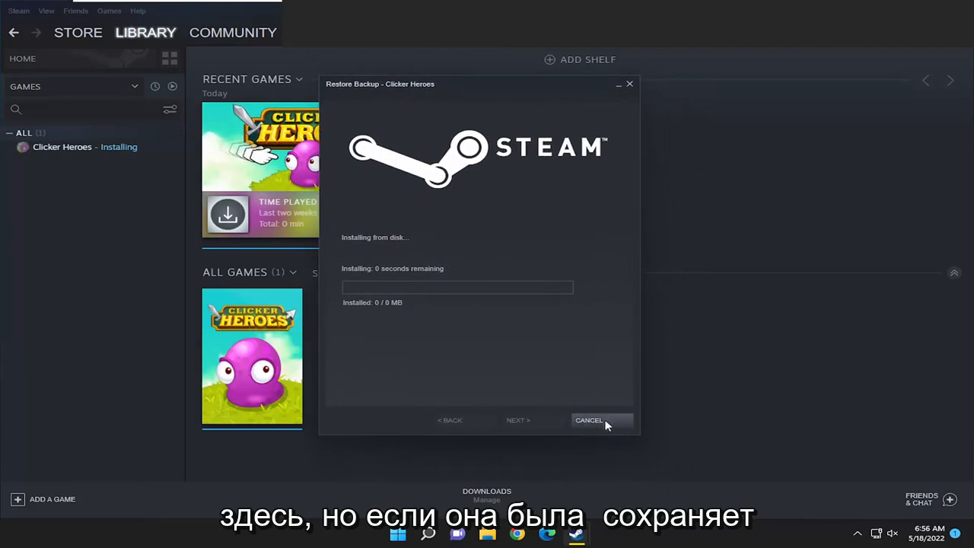
pyautogui.moveTo(347, 349)
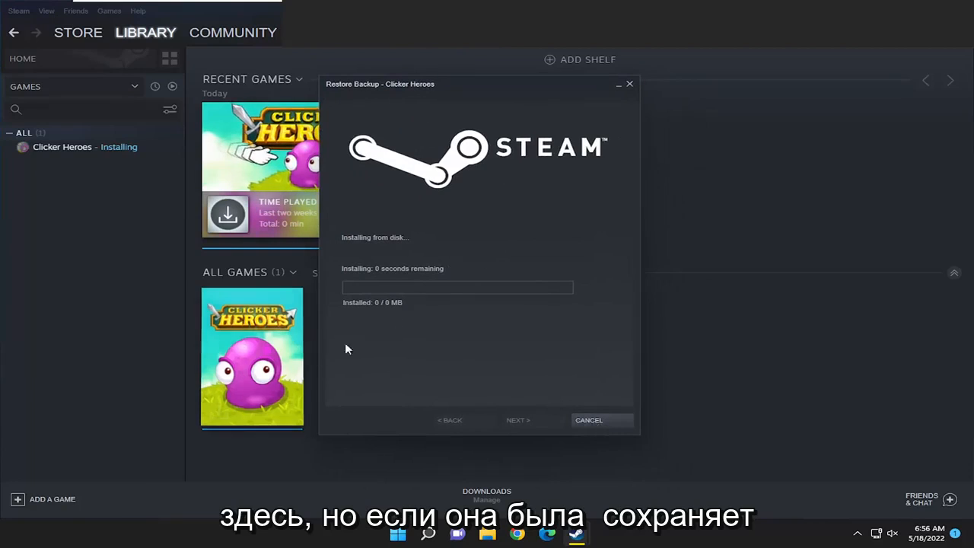
pyautogui.moveTo(457, 274)
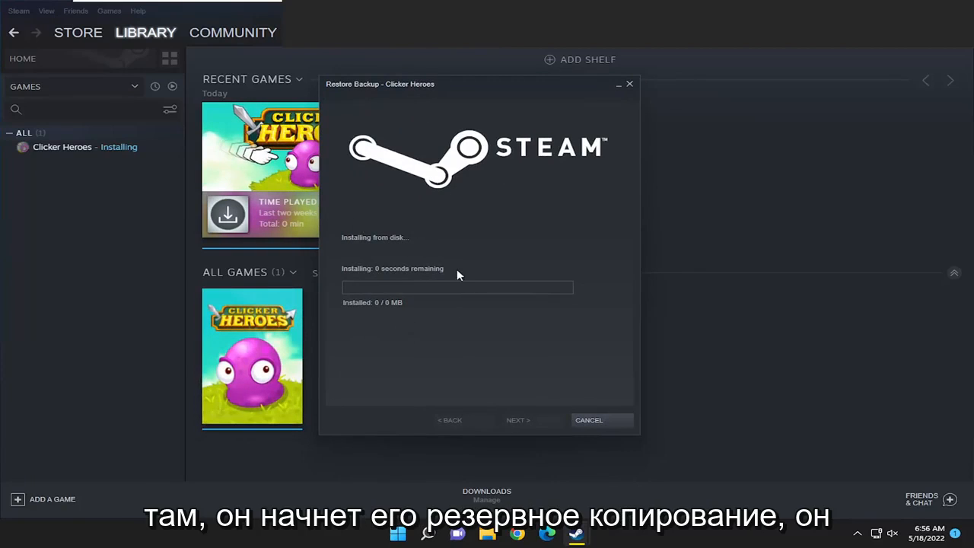
pyautogui.moveTo(581, 469)
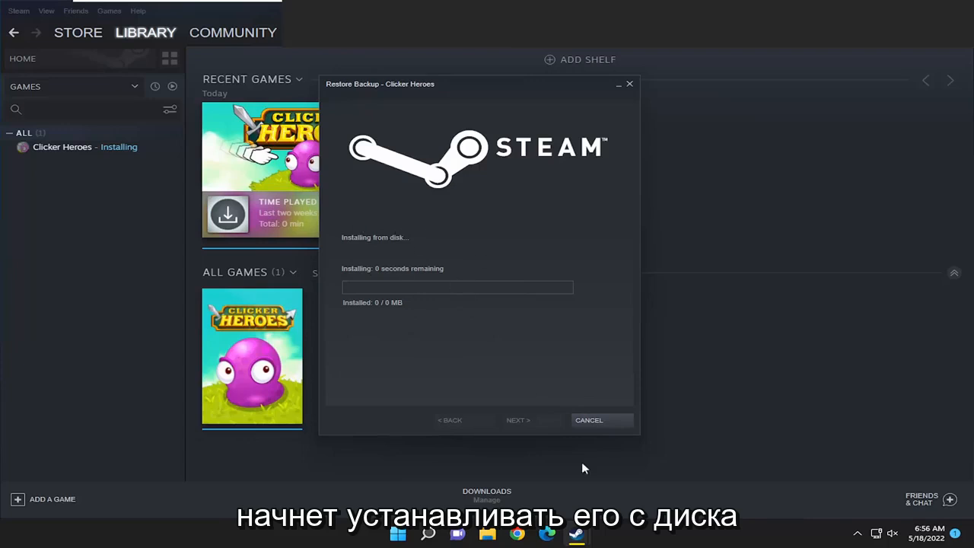
# Cancel the Clicker Heroes restore installation and confirm the cancellation
pyautogui.click(587, 420)
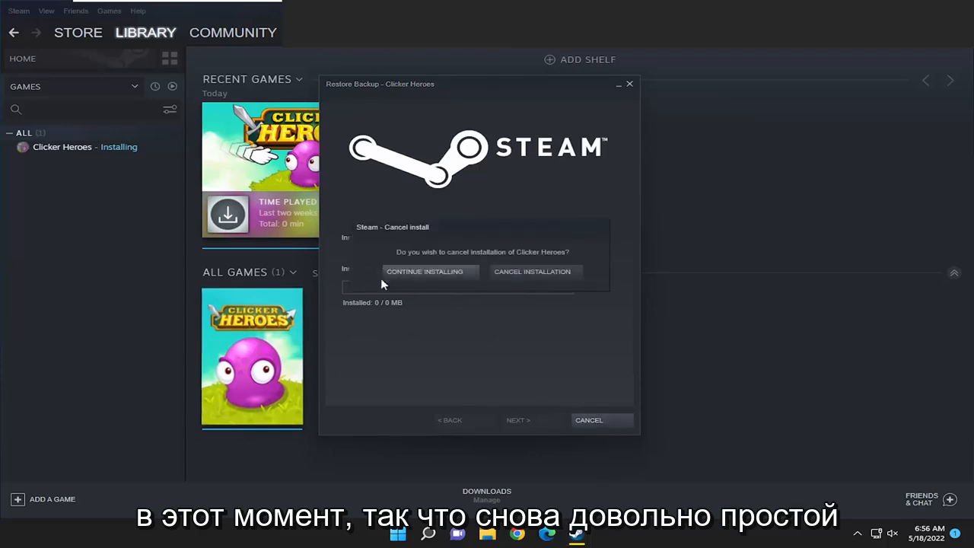
pyautogui.click(533, 271)
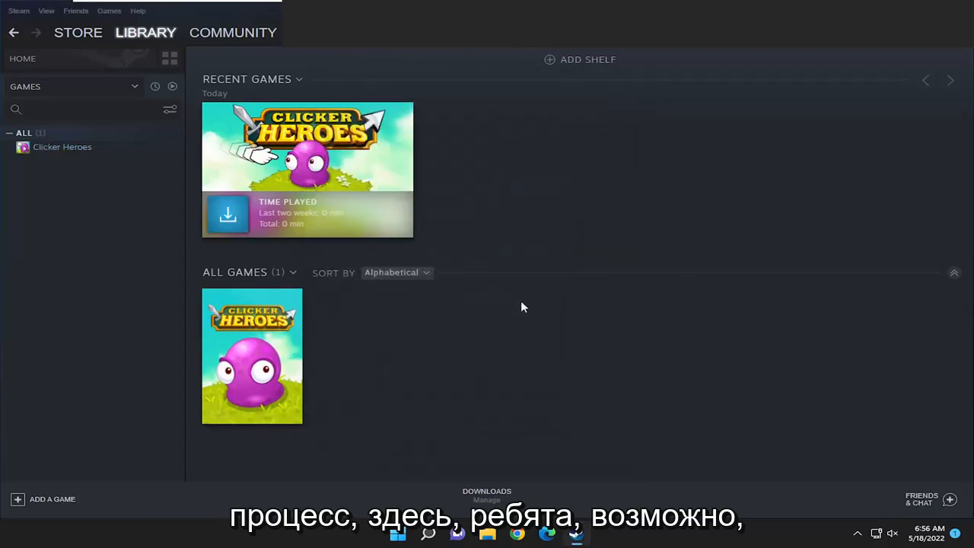